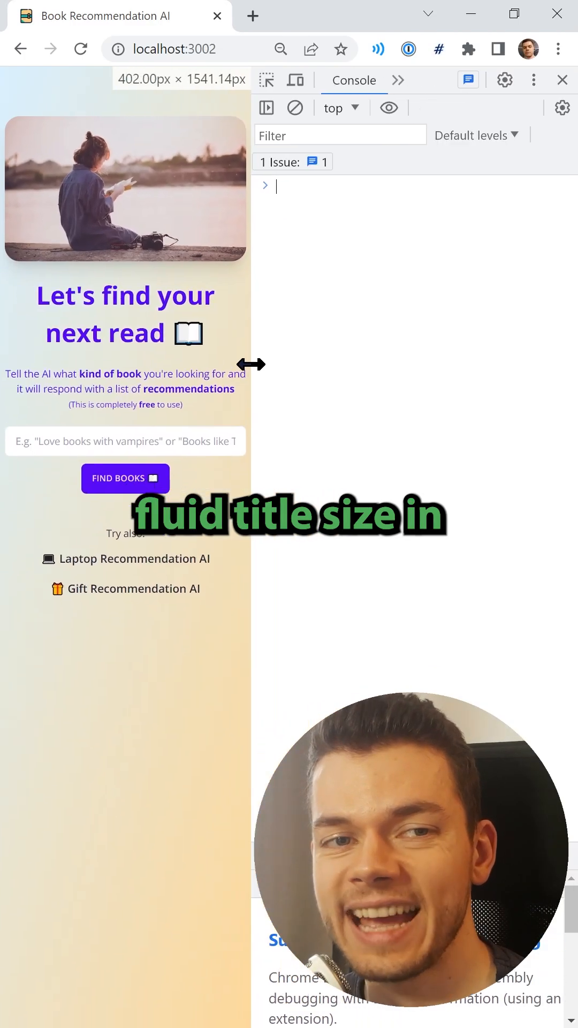
- Replace text-2xl sm:text-4xl lg:text-5xl on the h1 with text-[12vw]
left_click_drag(250, 365, 208, 309)
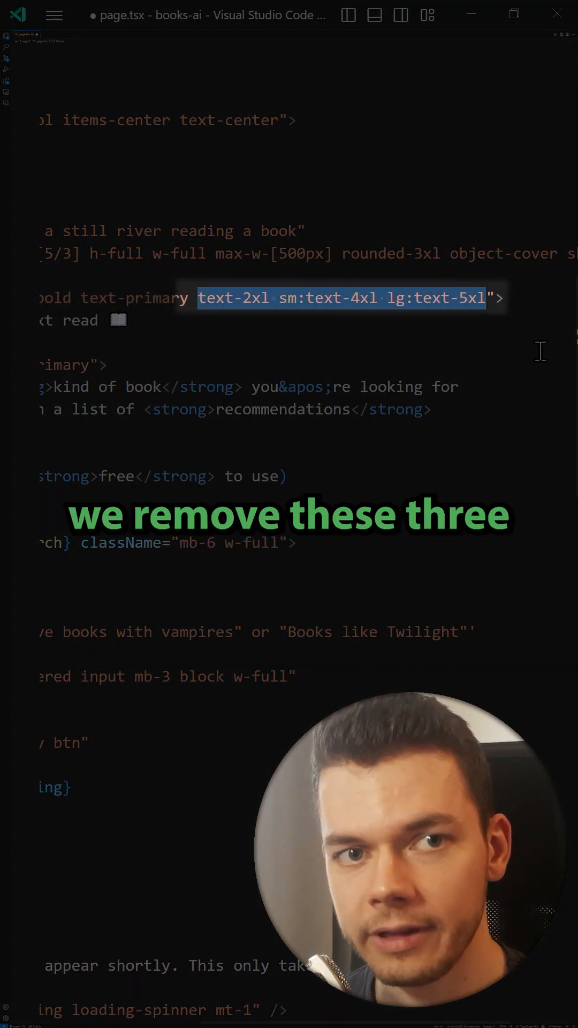
key("Delete")
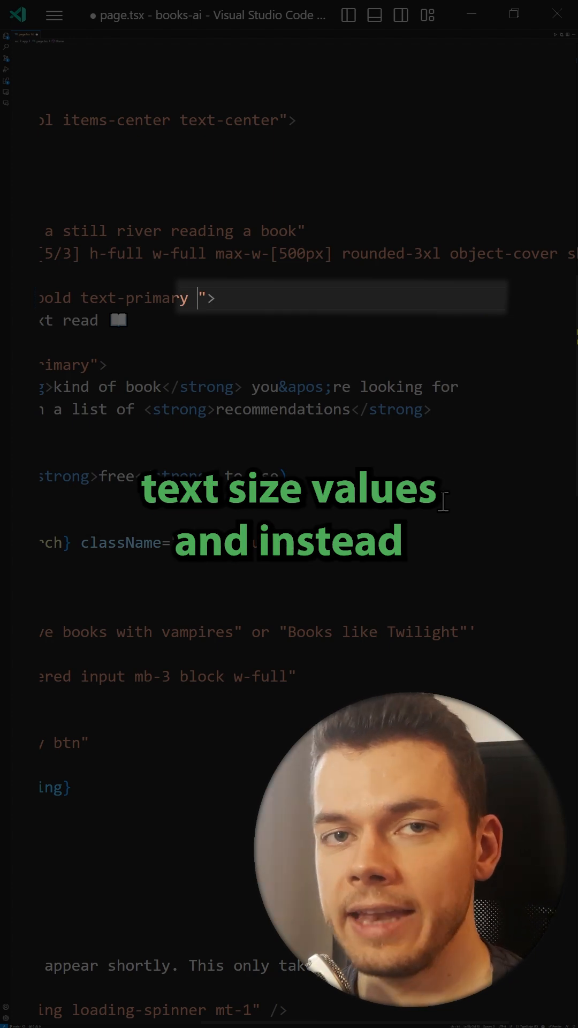
type("text-")
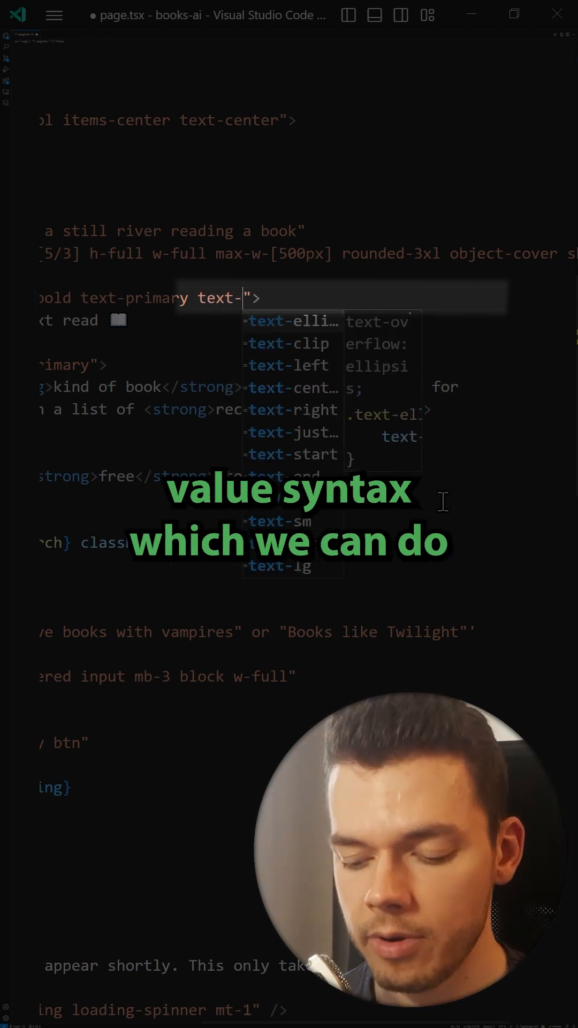
type("[]")
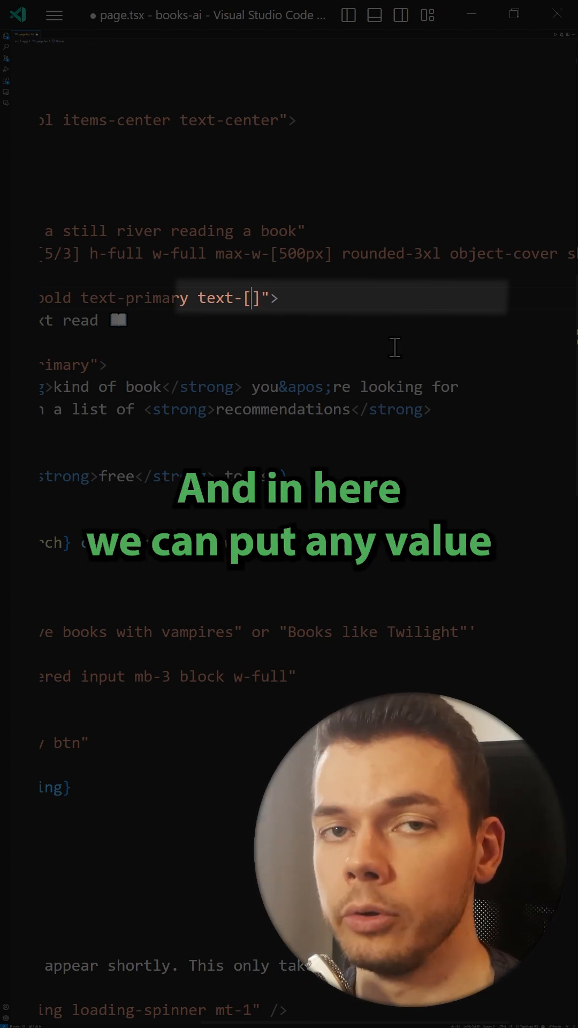
type("12")
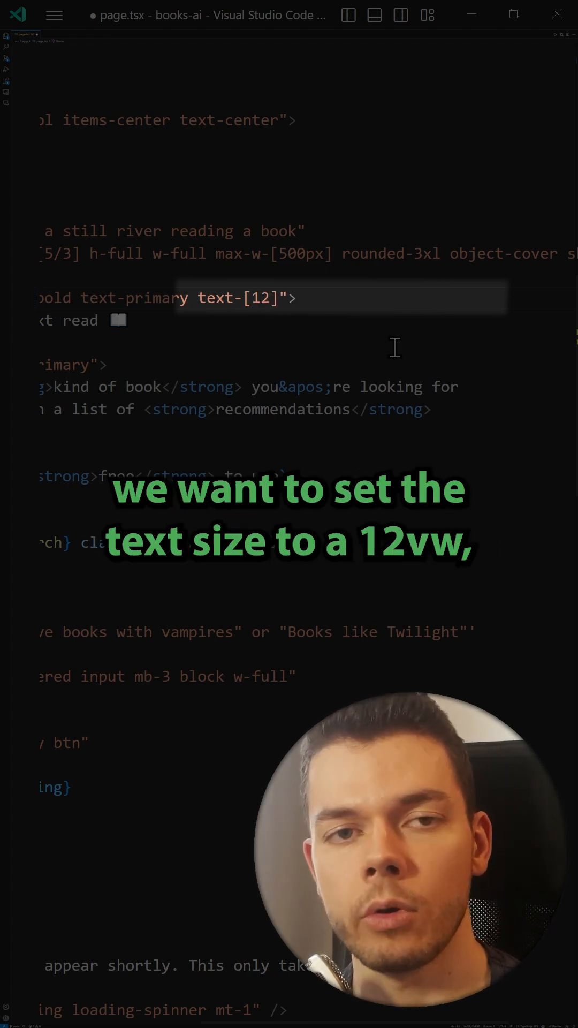
type("vw)")
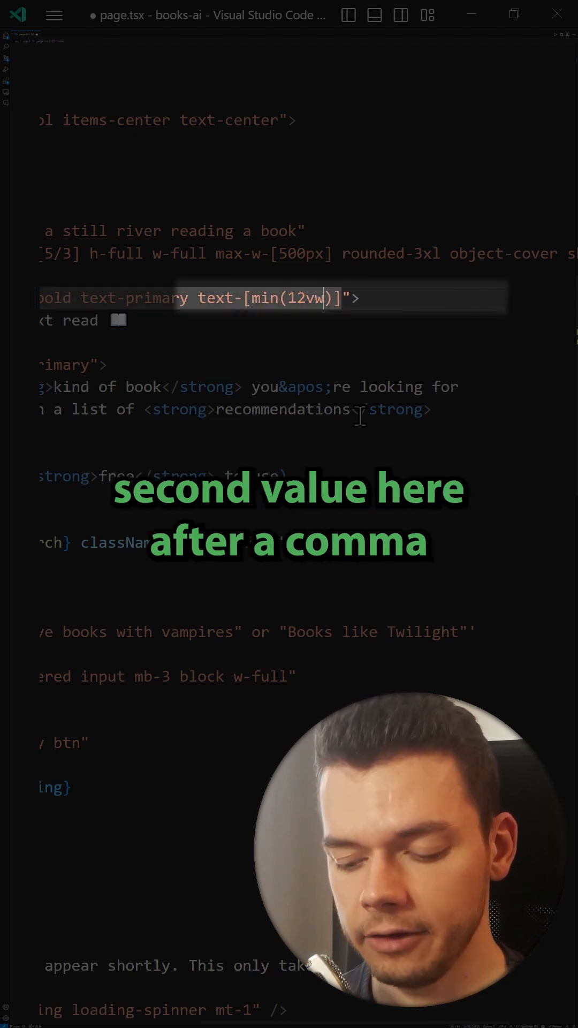
- Add a 2.5rem second value so the title size becomes text-[min(12vw,2.5rem)]
type(",2")
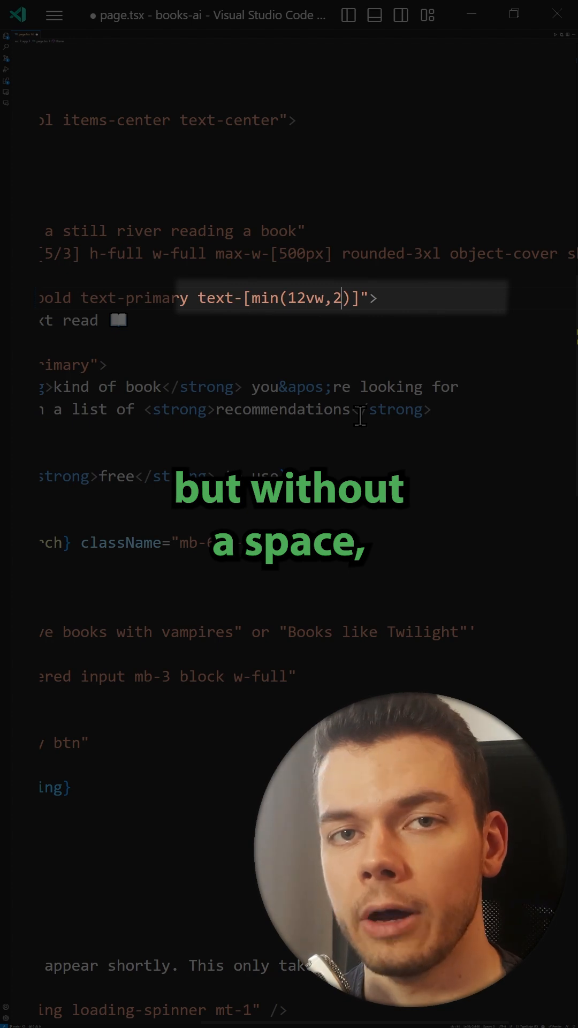
type(".5re")
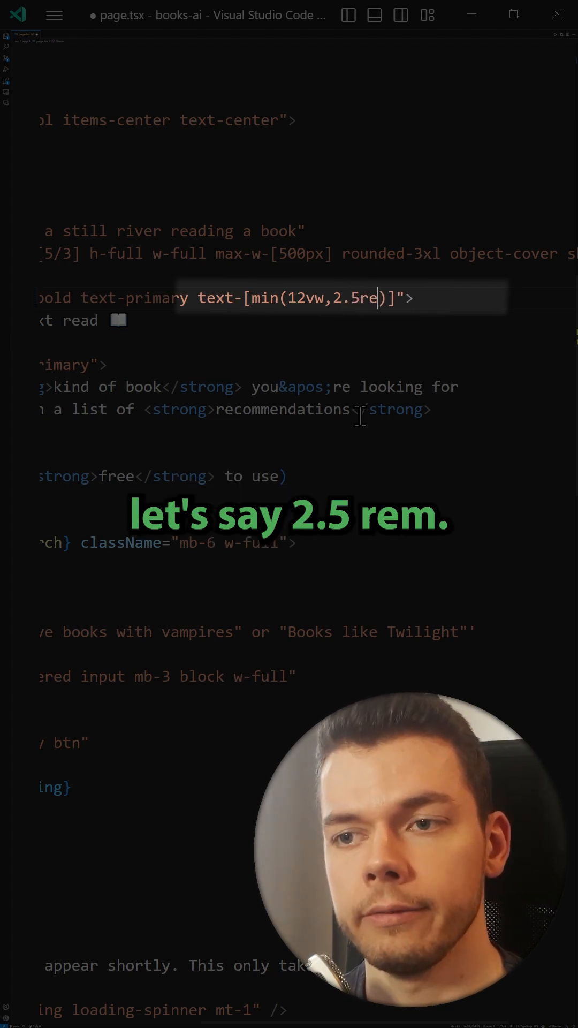